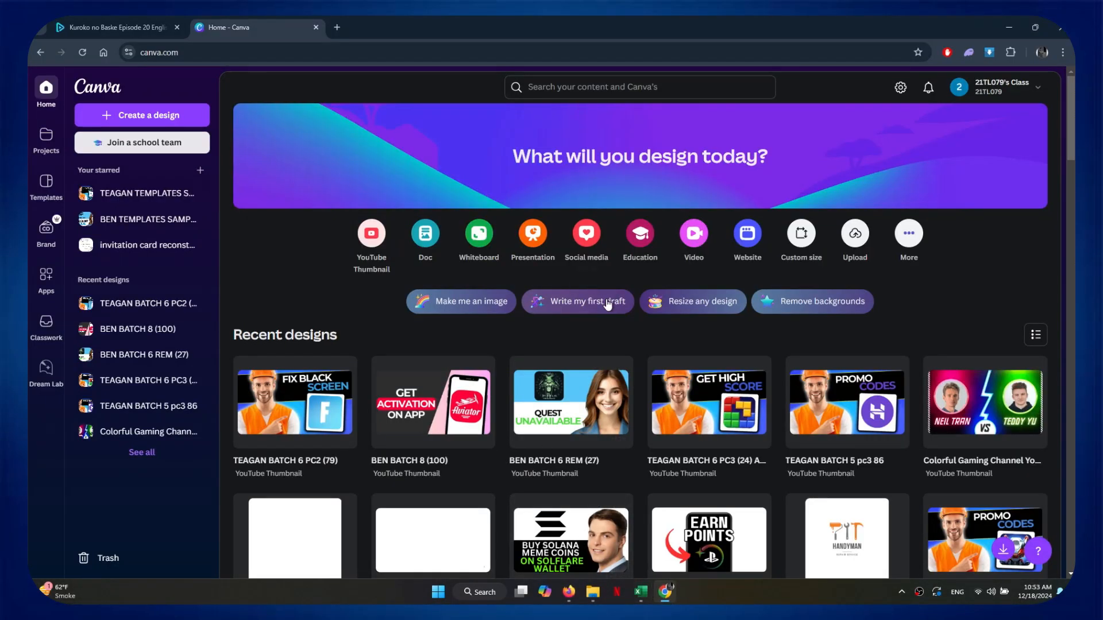
mouse_move(605, 336)
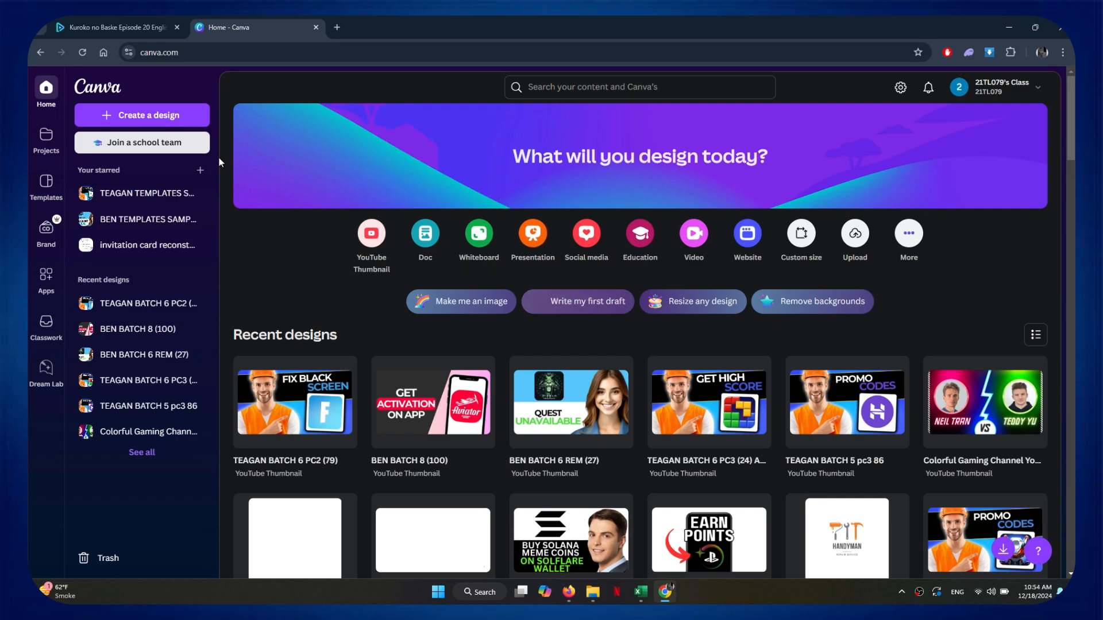
Start a new blank Blog Website design by searching 'blog web' from Create a design
left_click(142, 115)
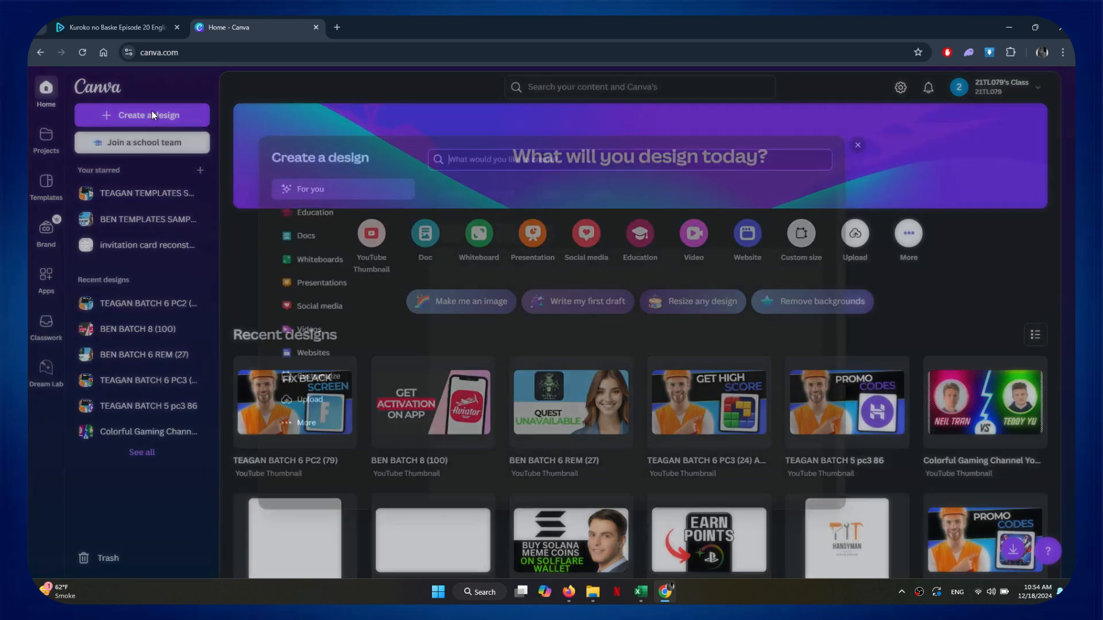
left_click(142, 115)
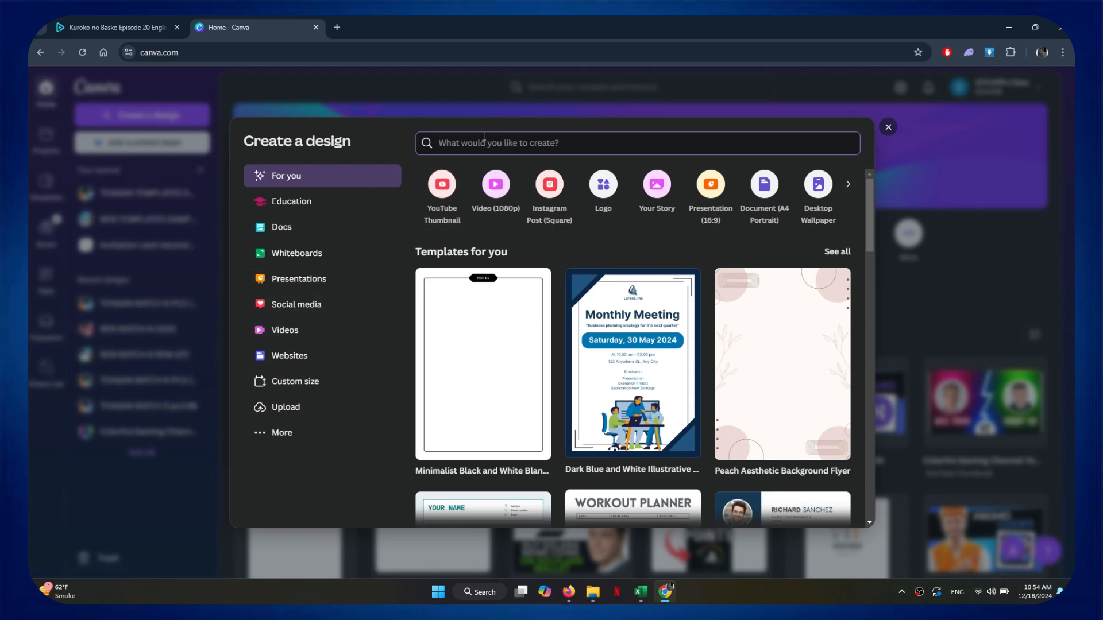
type("blog web")
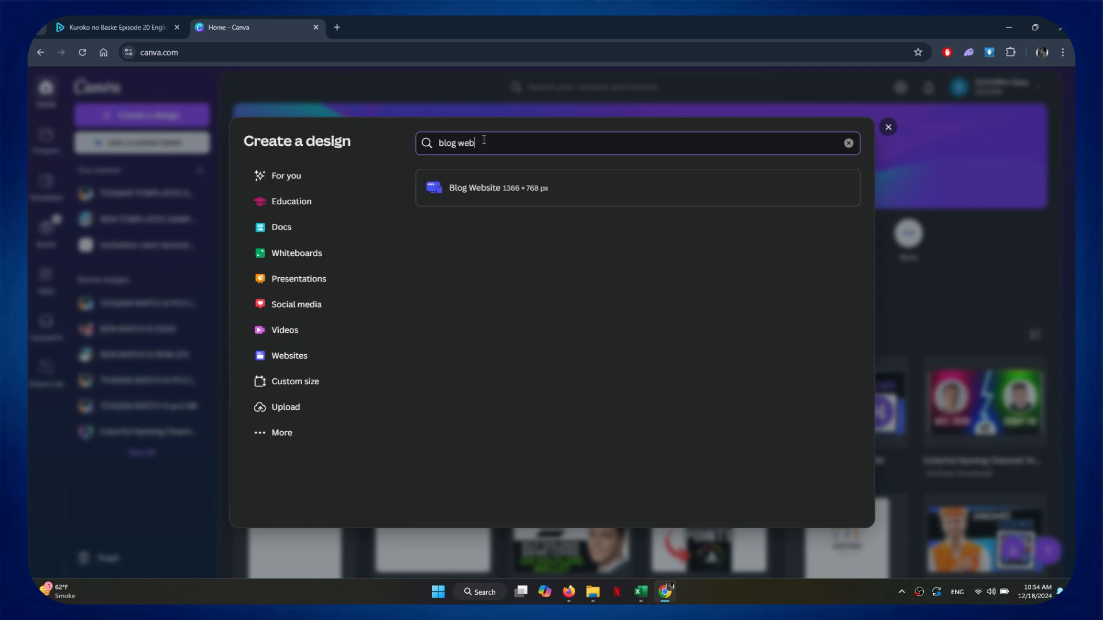
left_click(497, 189)
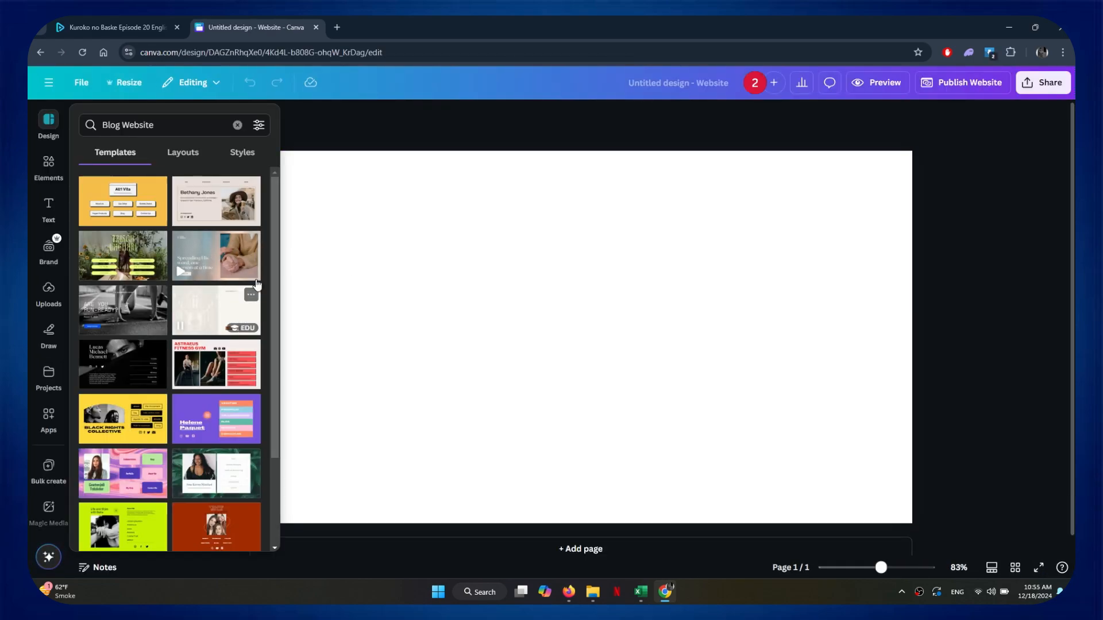
Apply the yellow Black Rights Collective template from the Templates panel to the design
scroll("down", 3)
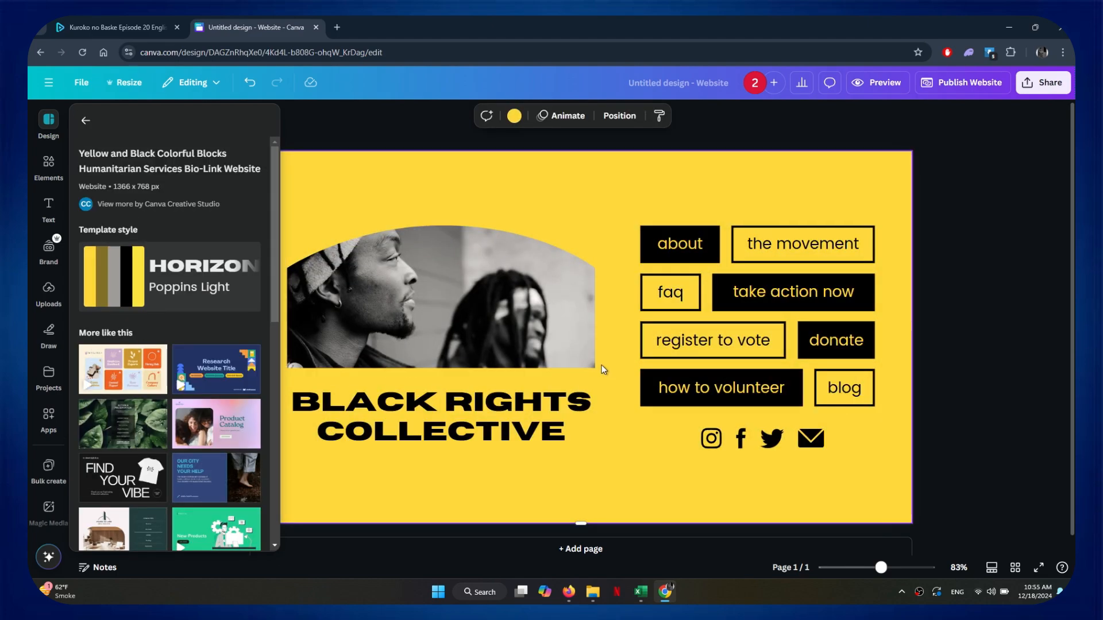
left_click(722, 388)
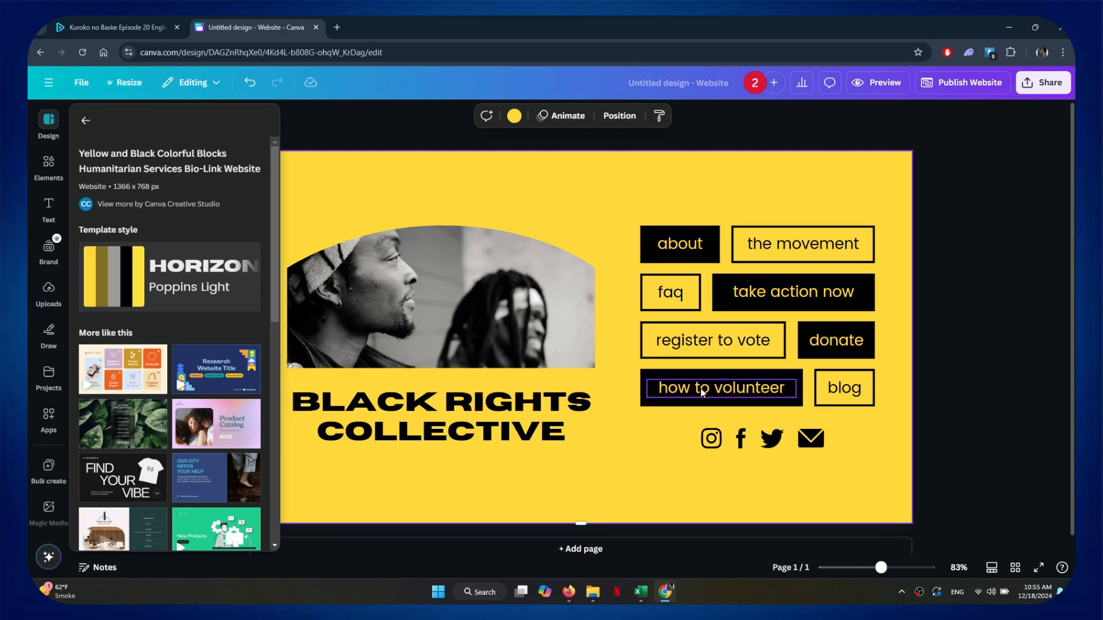
left_click(48, 208)
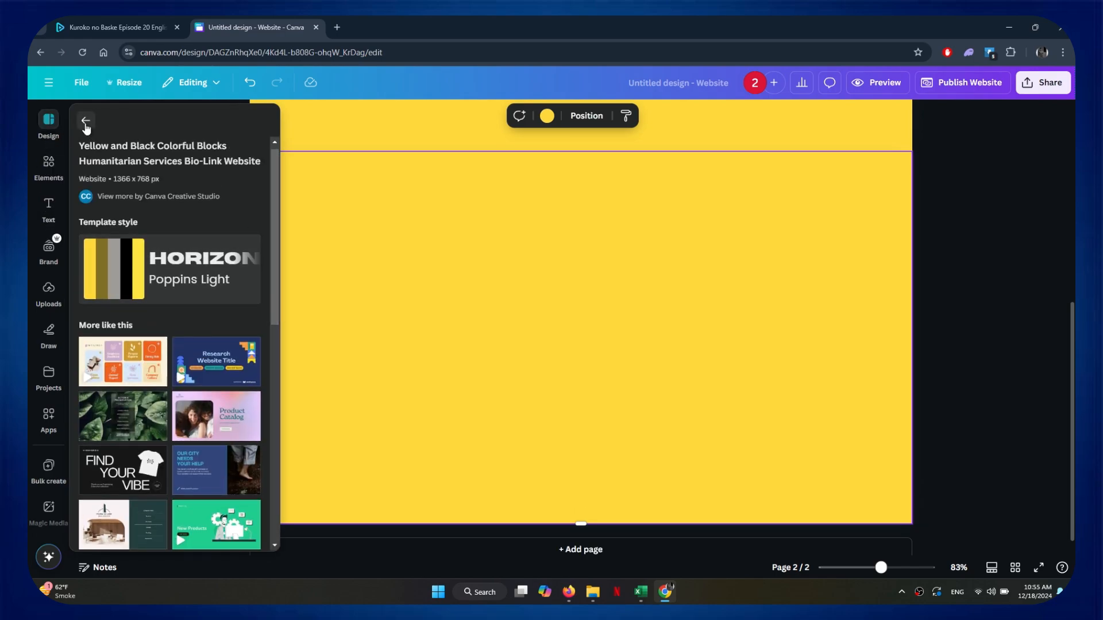
Restyle the site in navy with white text, publish the website and view it live
left_click(241, 153)
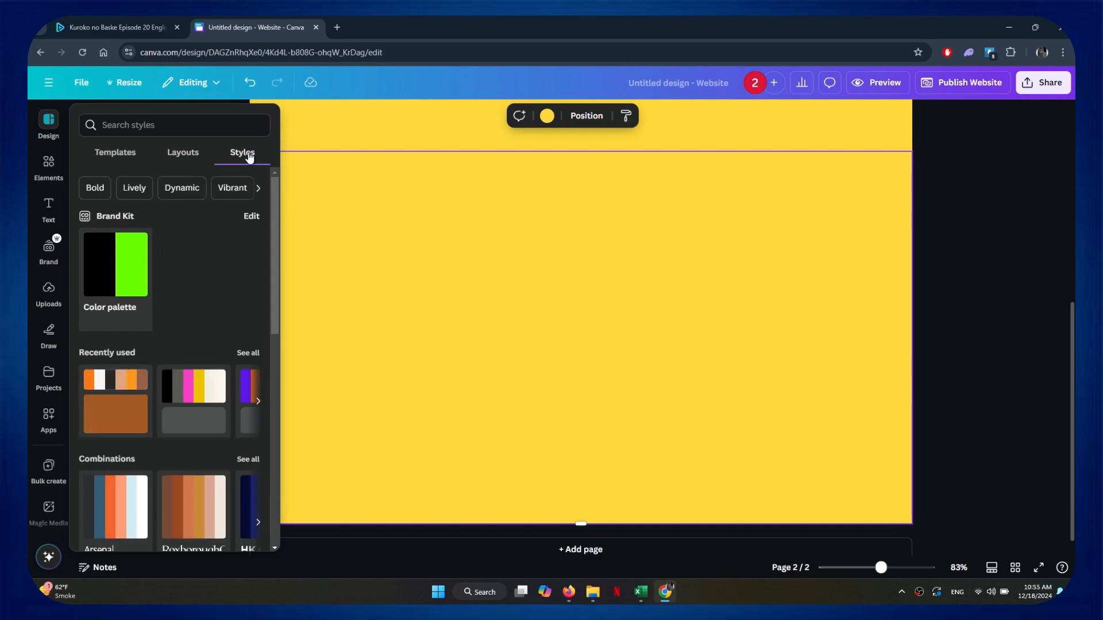
scroll("down", 3)
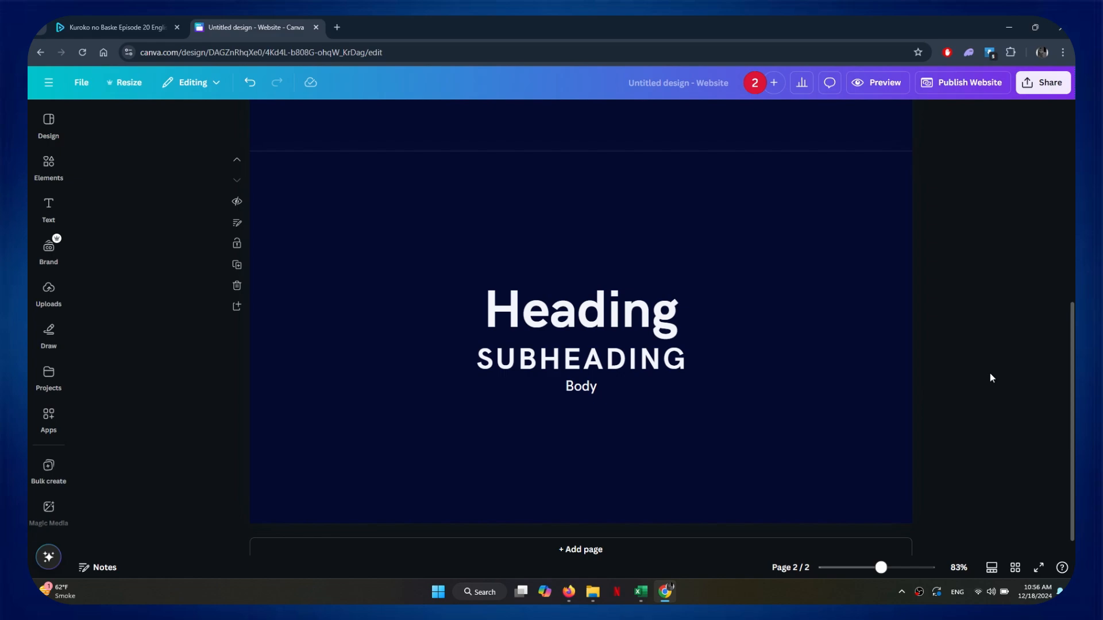
left_click(1044, 82)
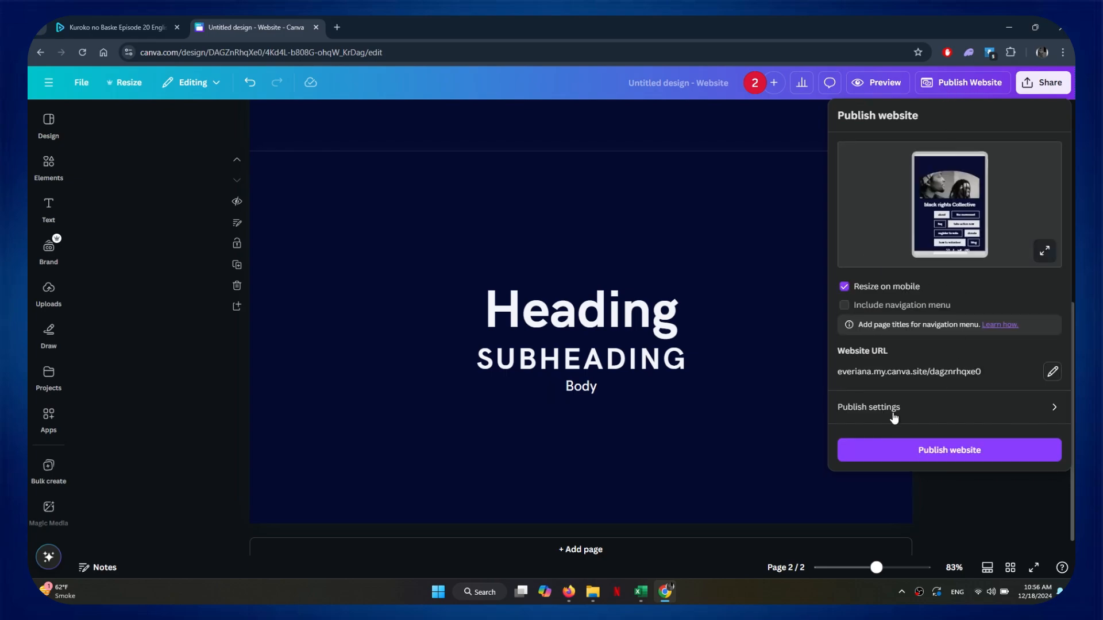
left_click(949, 450)
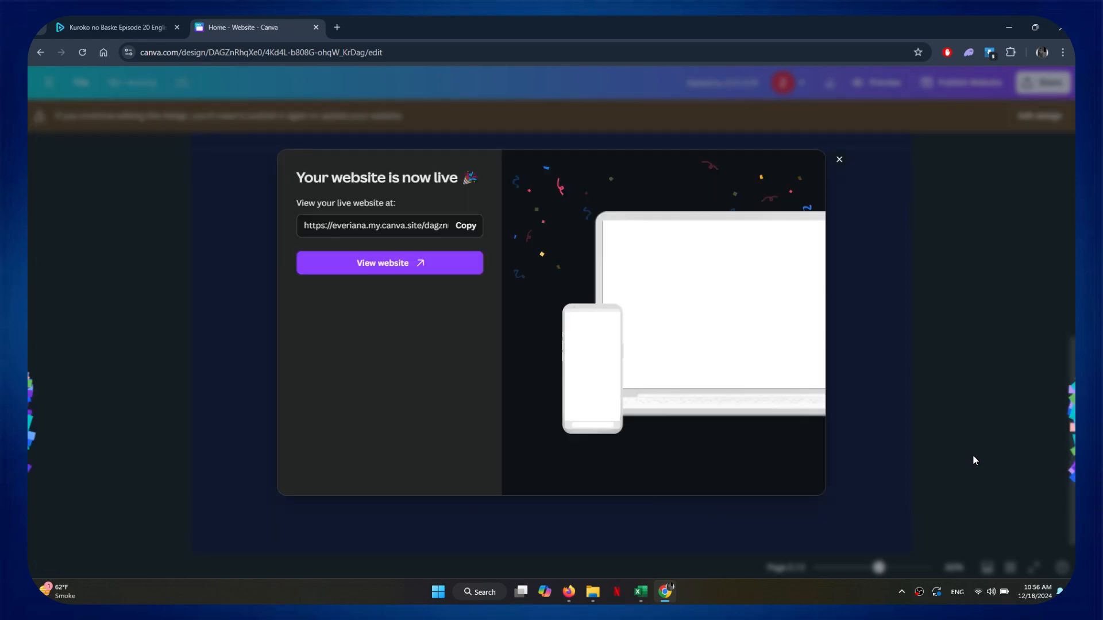
left_click(390, 263)
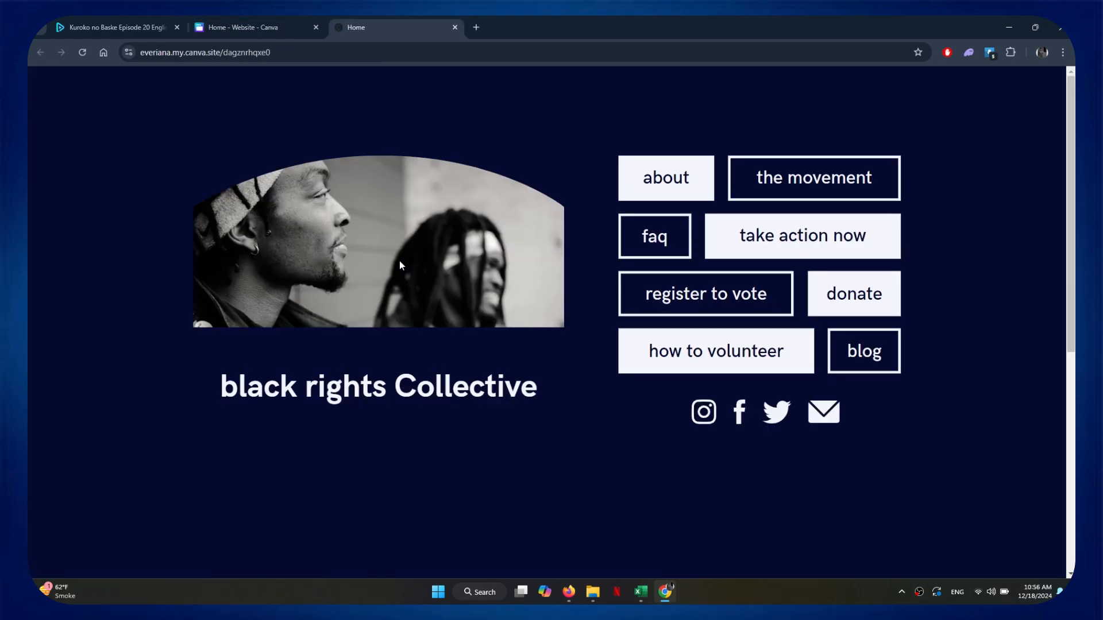
Scroll through the live site's navy sections and back to the top
scroll("down", 3)
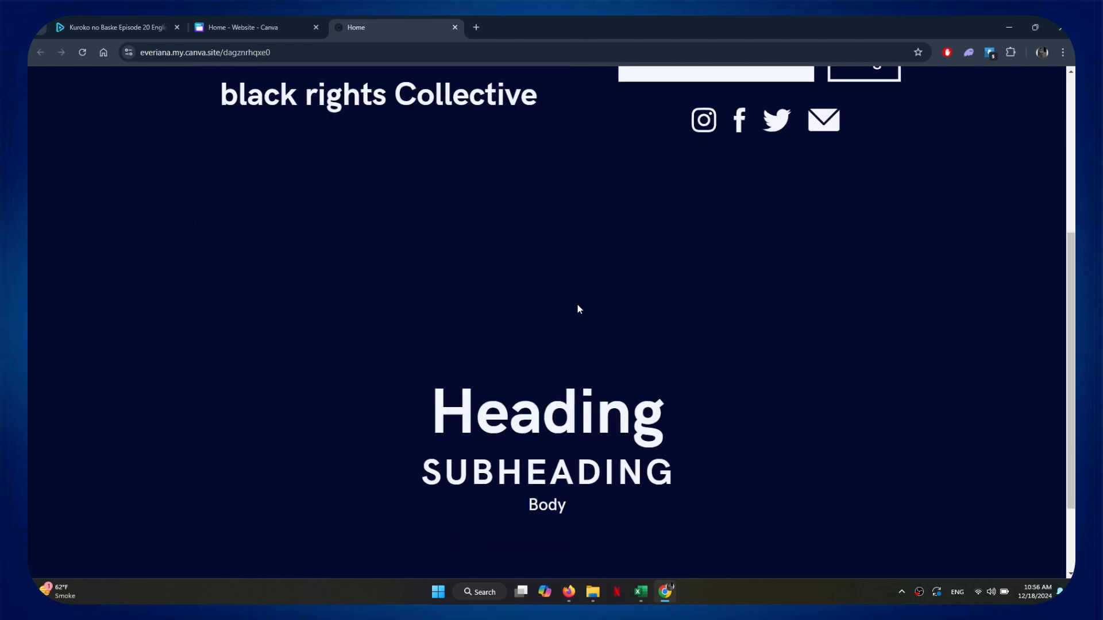
scroll("up", 3)
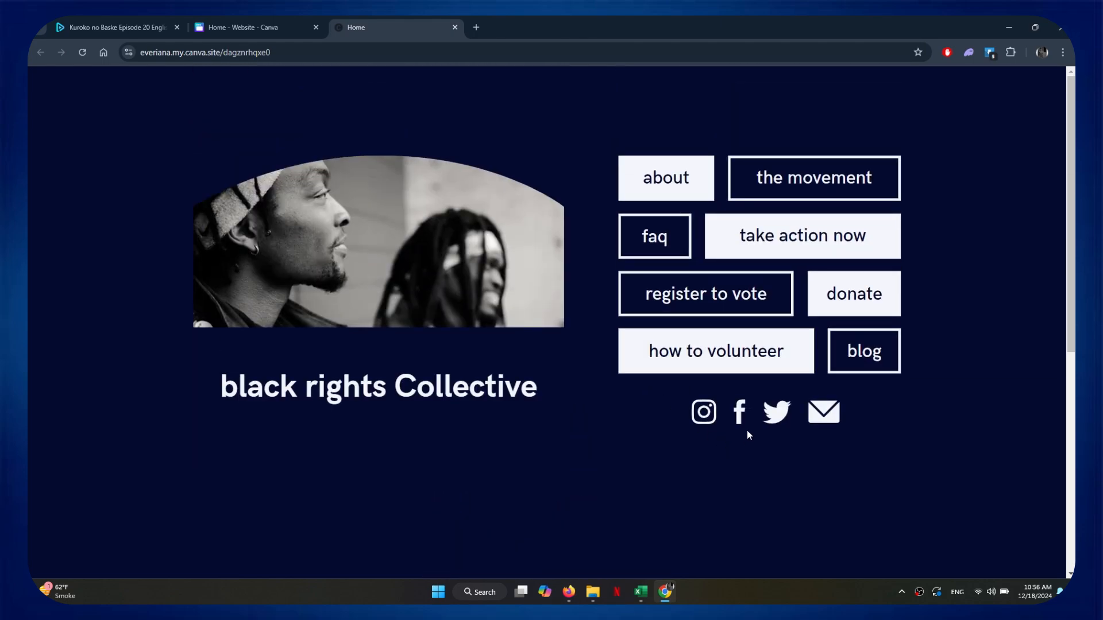